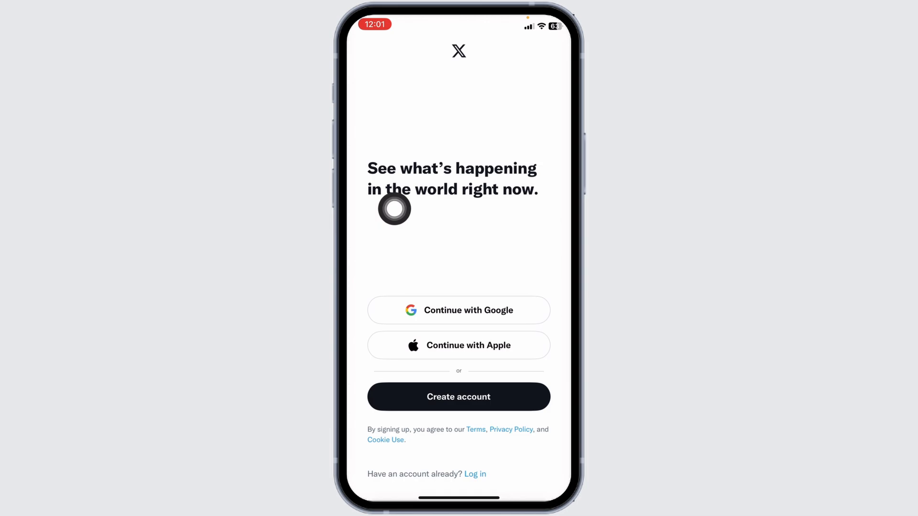
{"action": "mouse_move", "coordinate": [478, 460]}
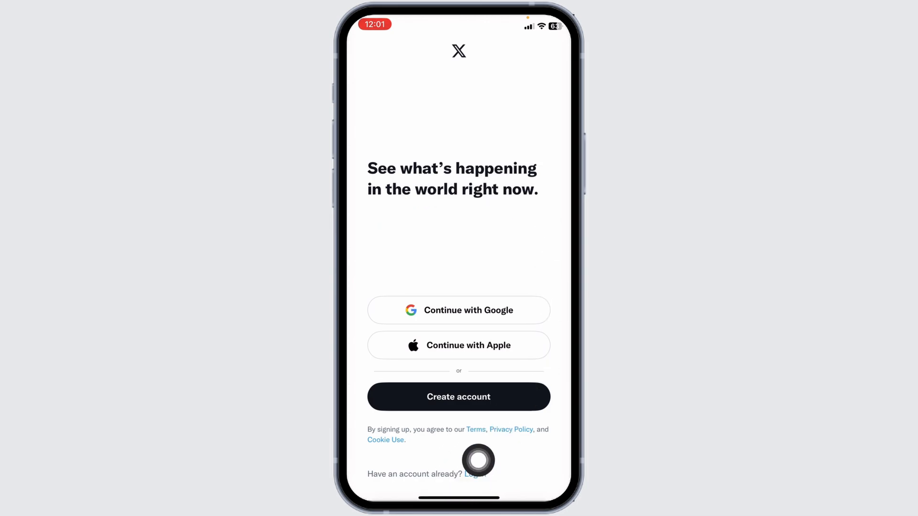
Choose 'Log in' on the welcome screen to sign in to an existing account.
{"action": "left_click", "coordinate": [476, 473]}
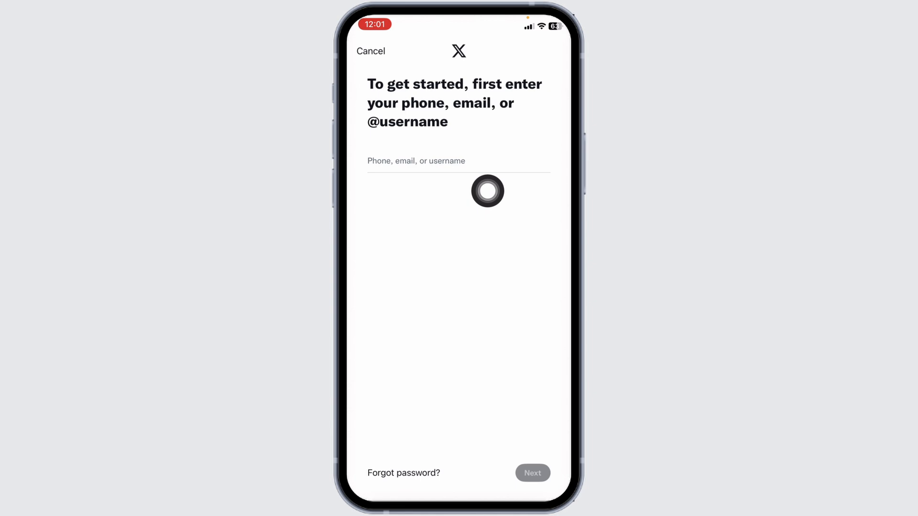
Sign in as 'woonsdu' with the password and browse the For you home feed.
{"action": "type", "text": "woonsdu"}
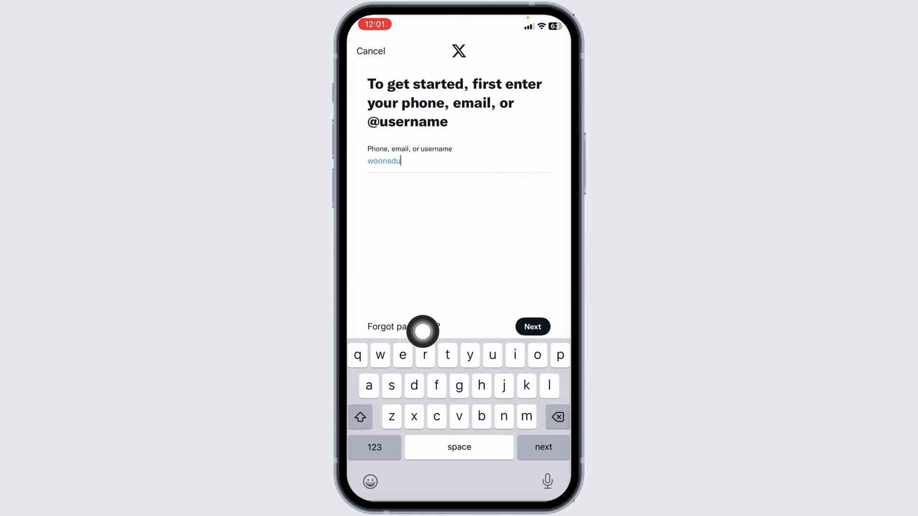
{"action": "mouse_move", "coordinate": [481, 166]}
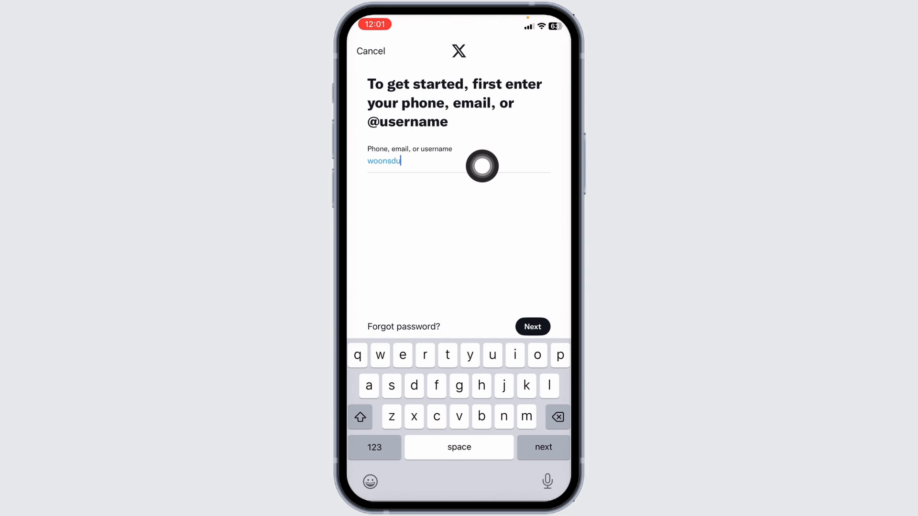
{"action": "left_click", "coordinate": [531, 327]}
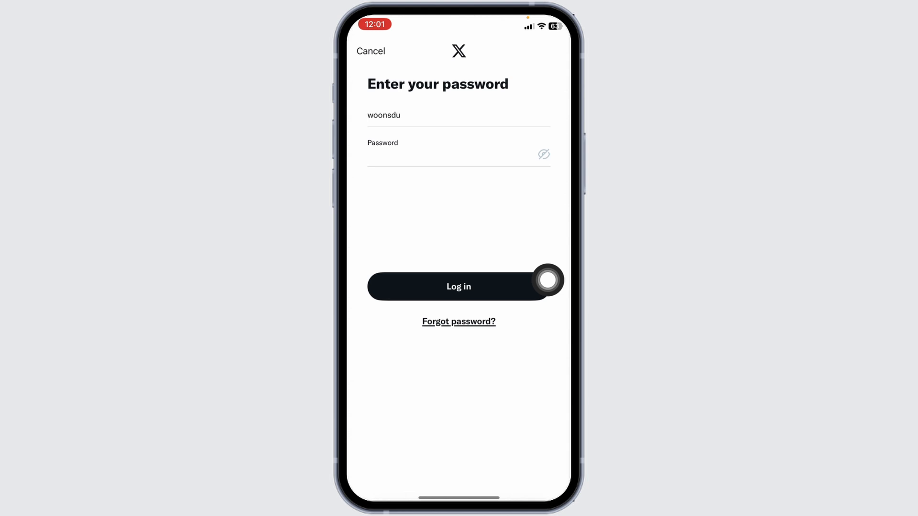
{"action": "left_click", "coordinate": [458, 286]}
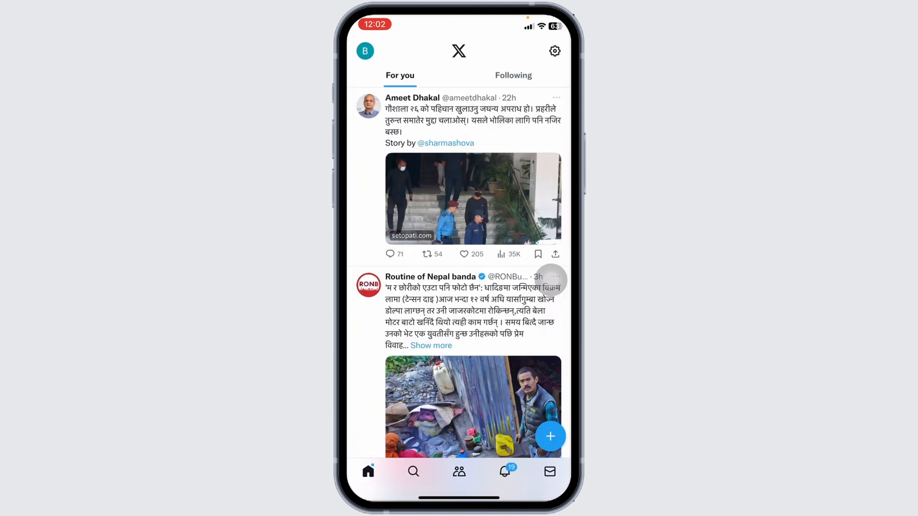
{"action": "scroll", "scroll_direction": "down", "scroll_amount": 3}
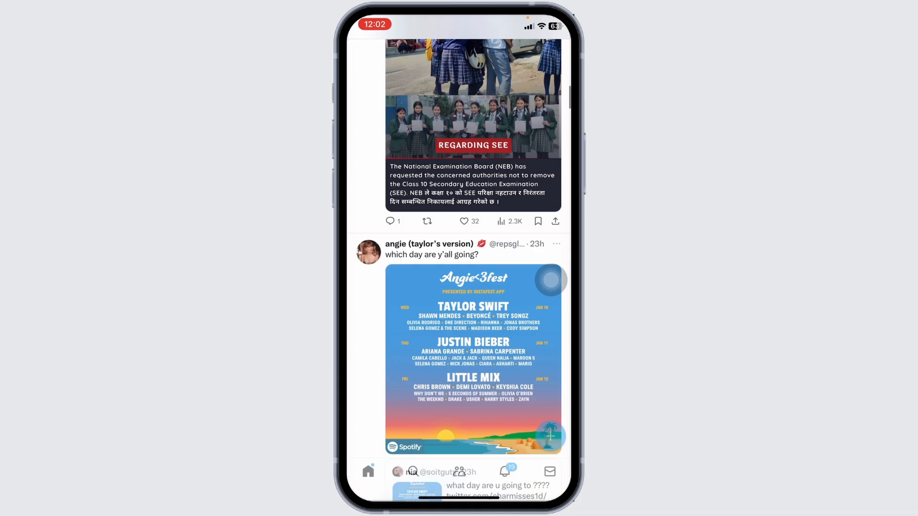